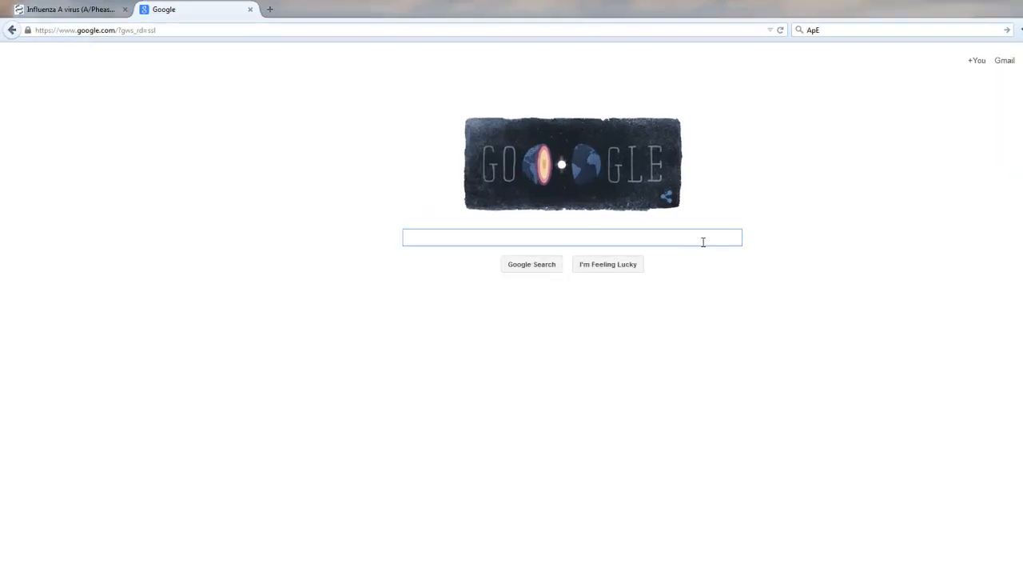
Step: Search Google for 'ApE' and open the 'ApE- A plasmid Editor' result
type("A")
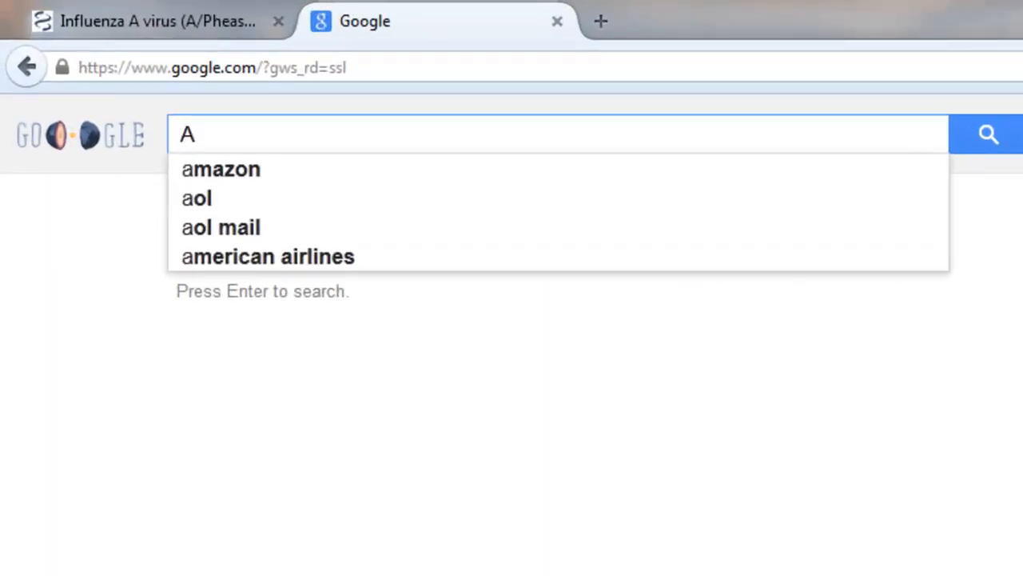
type("pE")
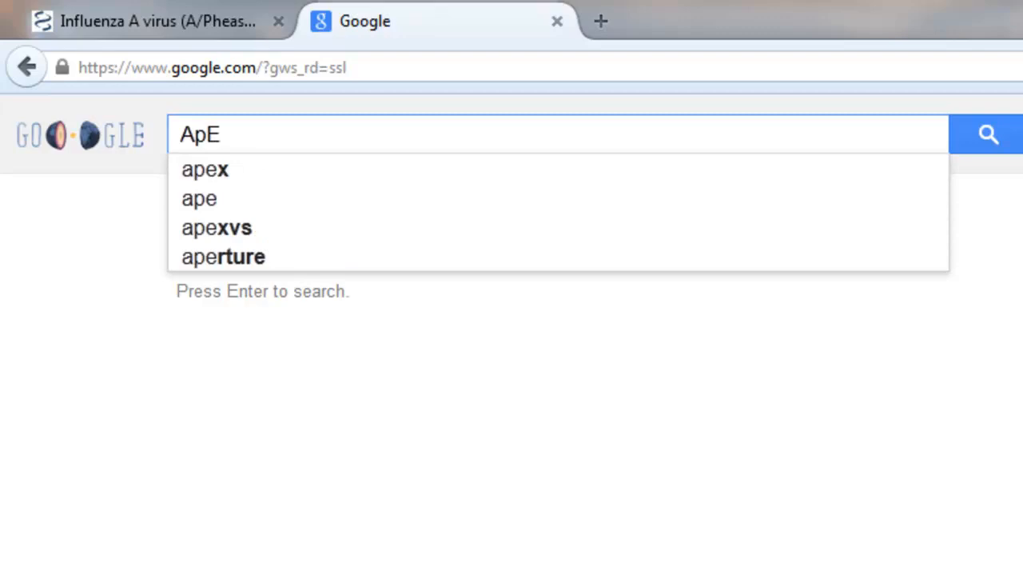
key("Return")
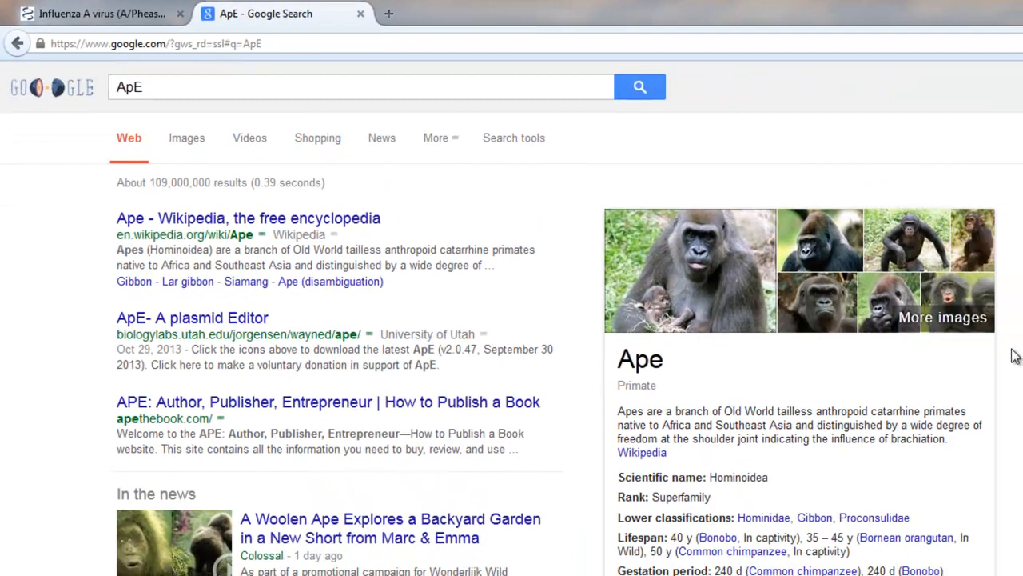
mouse_move(919, 464)
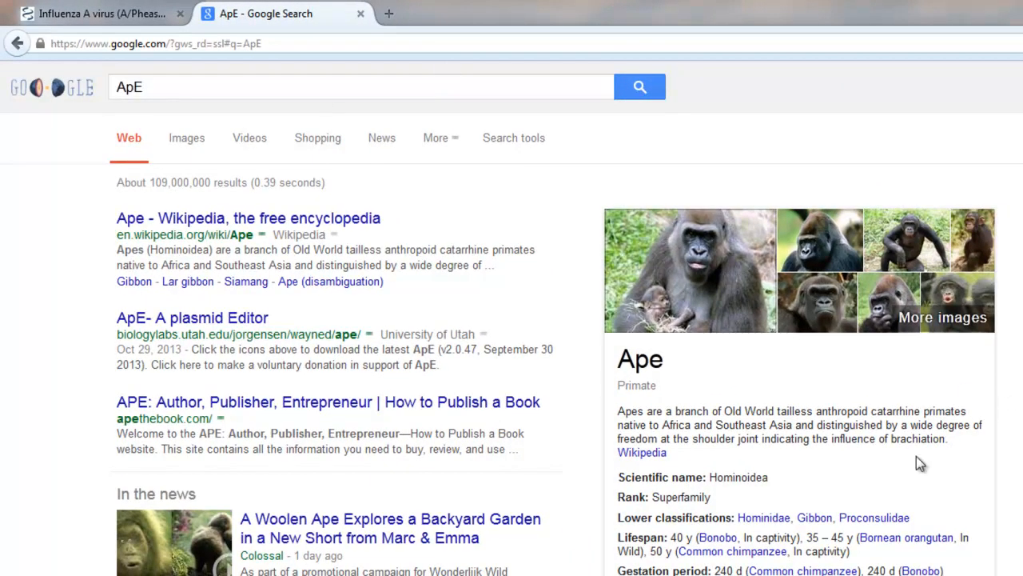
mouse_move(320, 108)
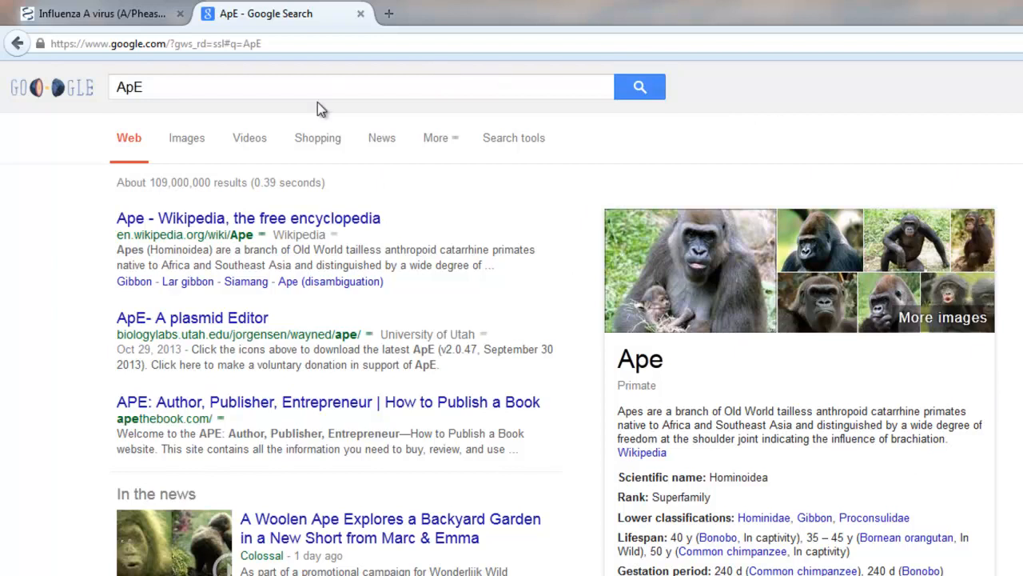
mouse_move(198, 331)
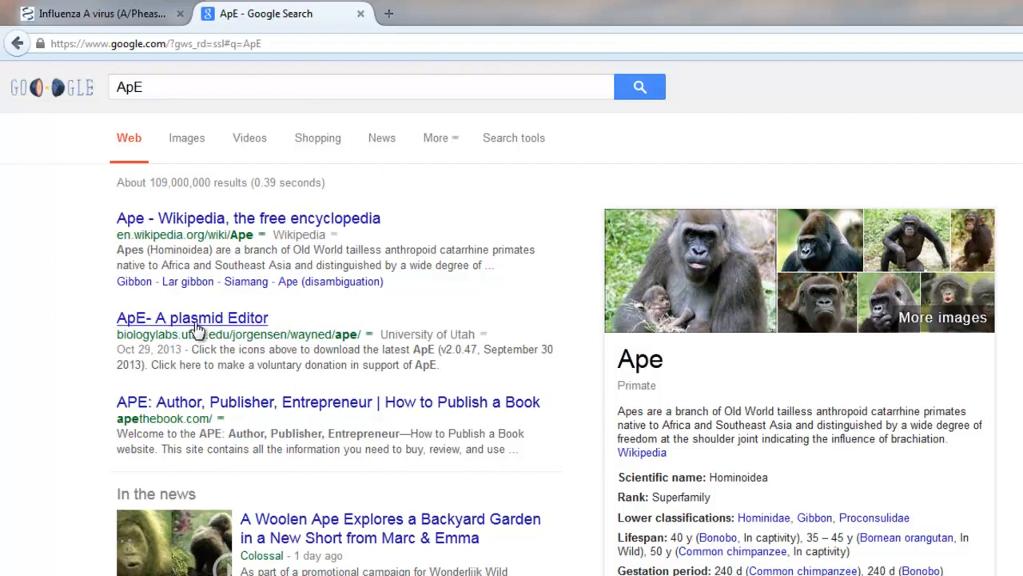
mouse_move(211, 327)
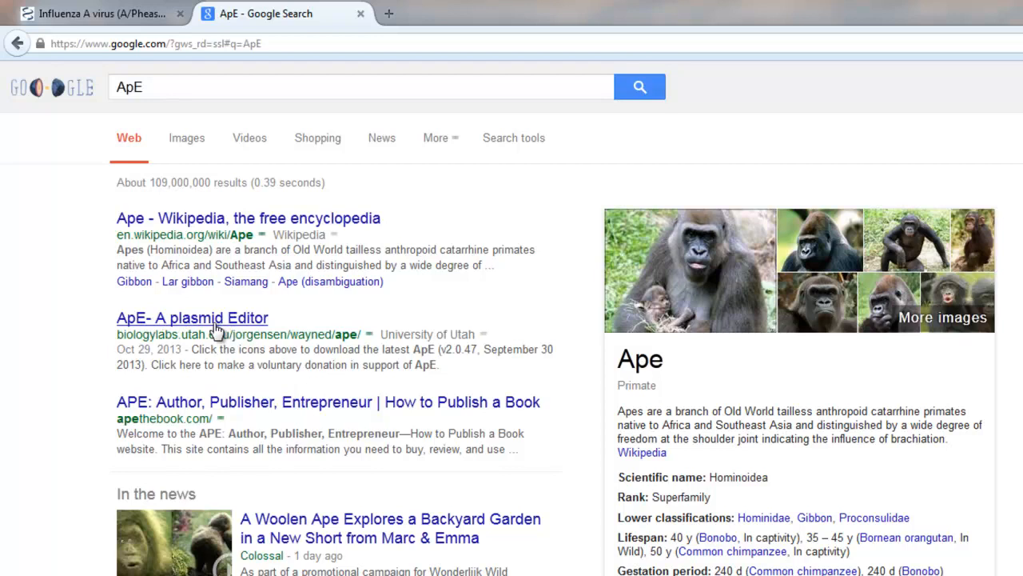
left_click(192, 317)
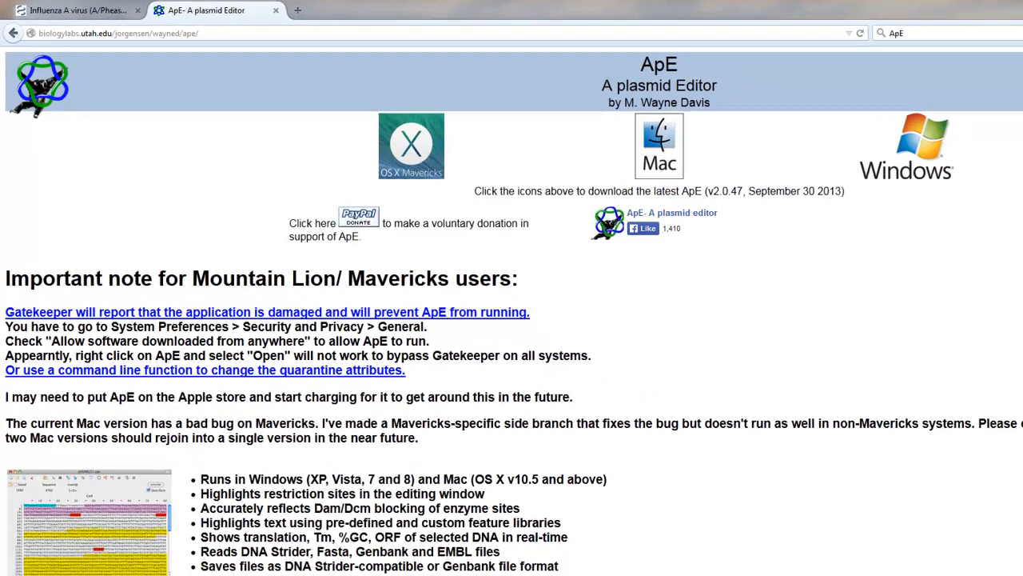
Step: Download the latest Windows version of ApE from the download page
scroll("down", 3)
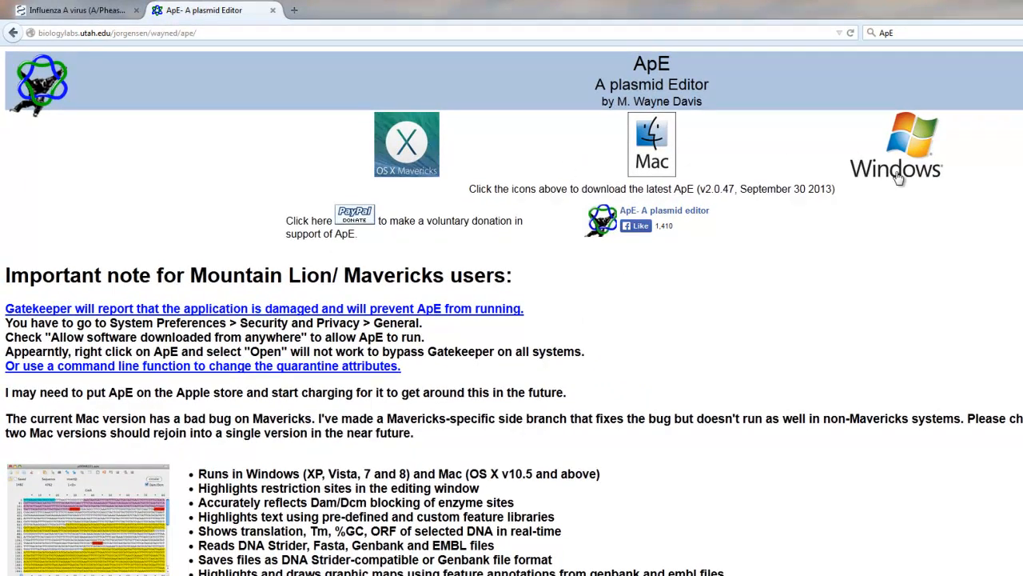
mouse_move(936, 207)
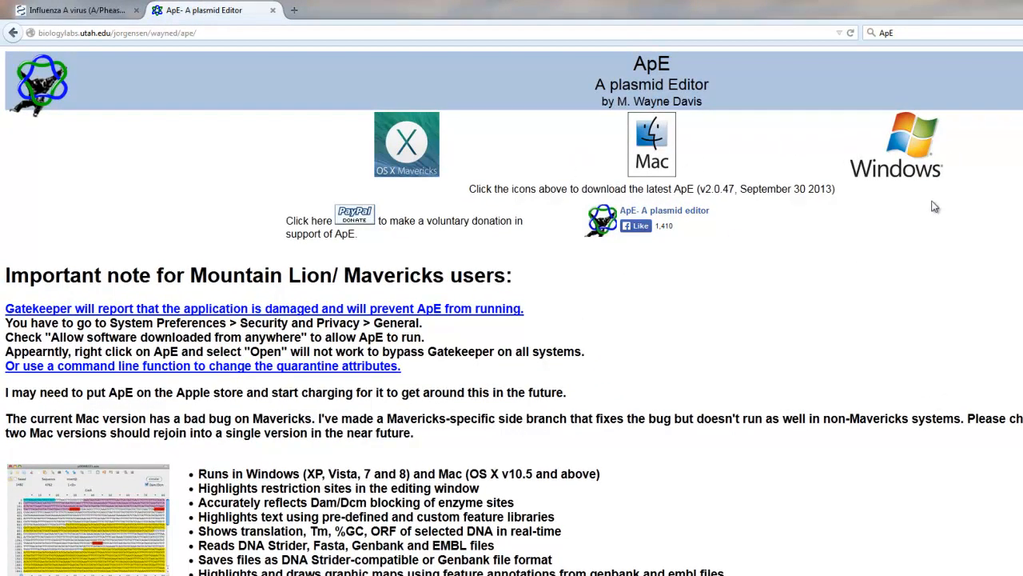
mouse_move(905, 150)
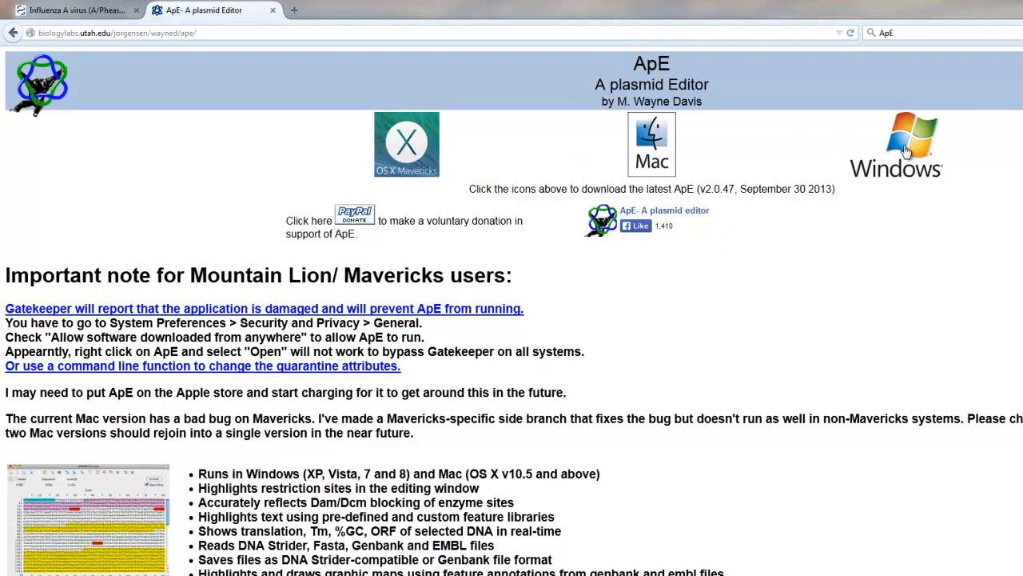
left_click(896, 144)
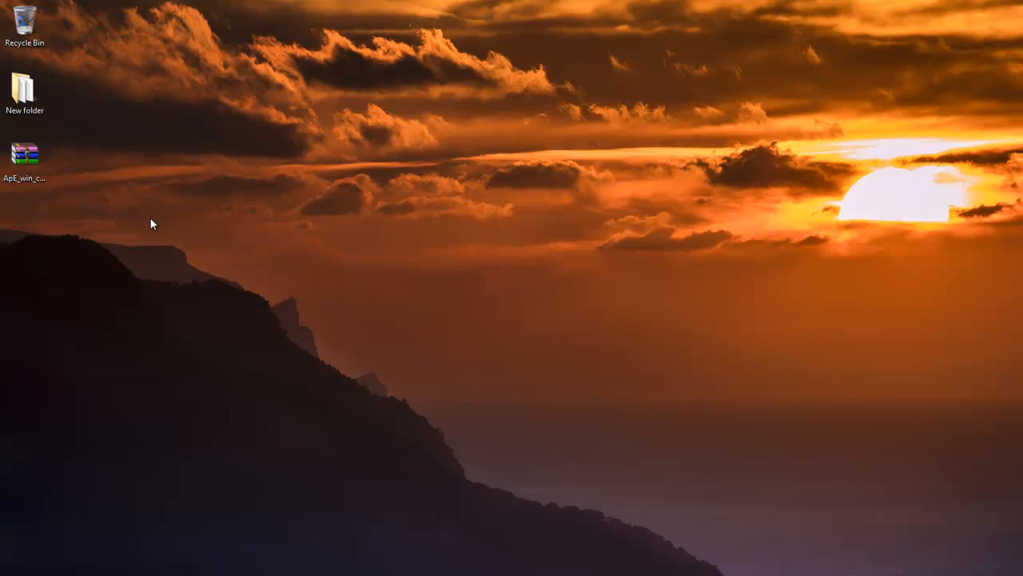
mouse_move(113, 191)
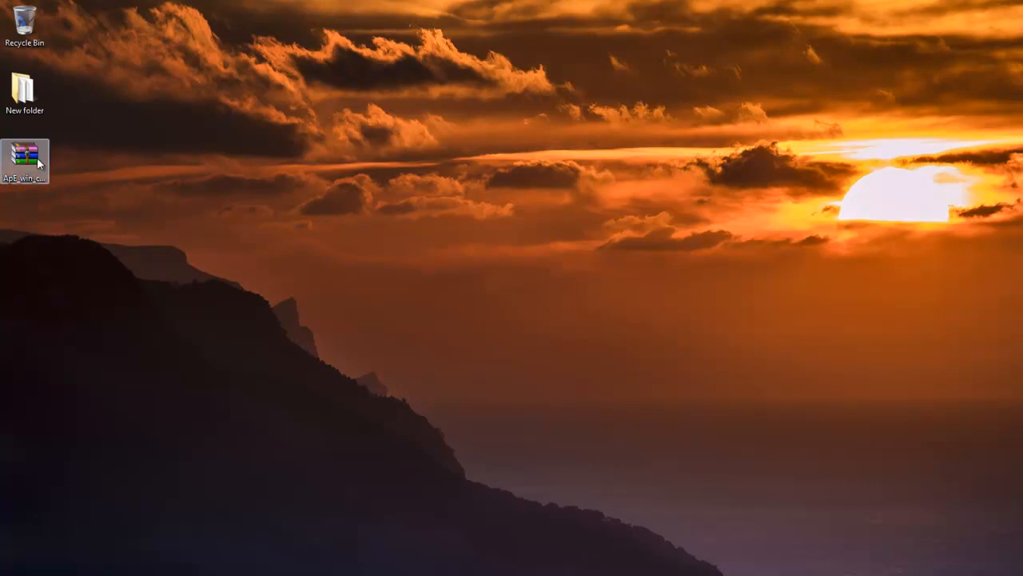
Step: Run the downloaded ApE file from the desktop, allowing the unverified application
double_click(26, 160)
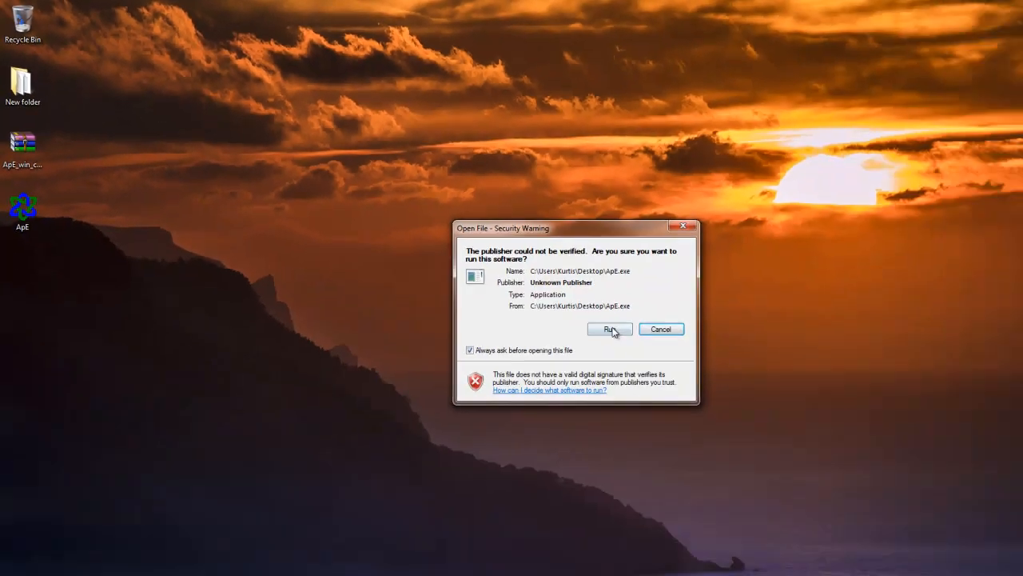
left_click(611, 330)
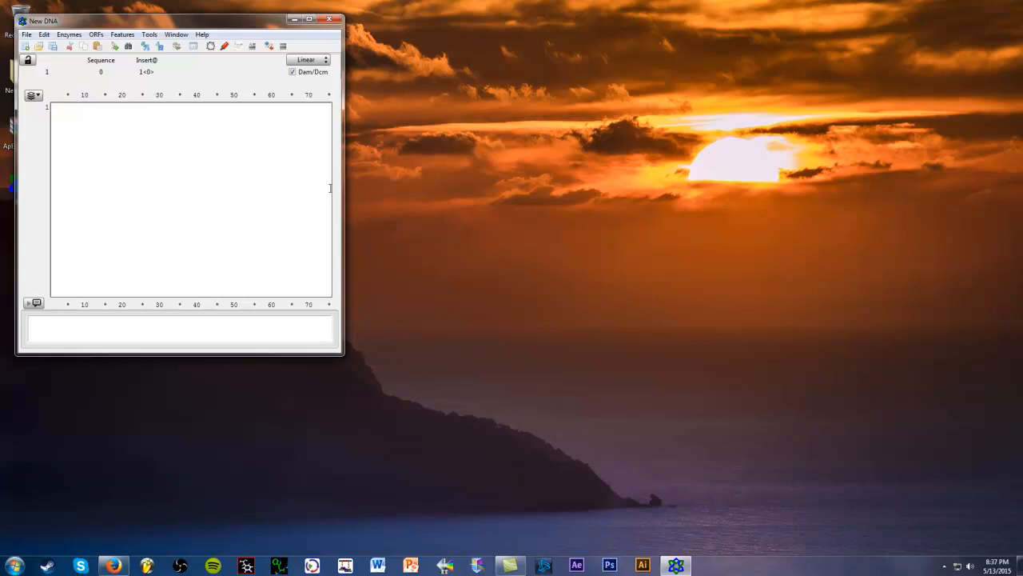
mouse_move(275, 25)
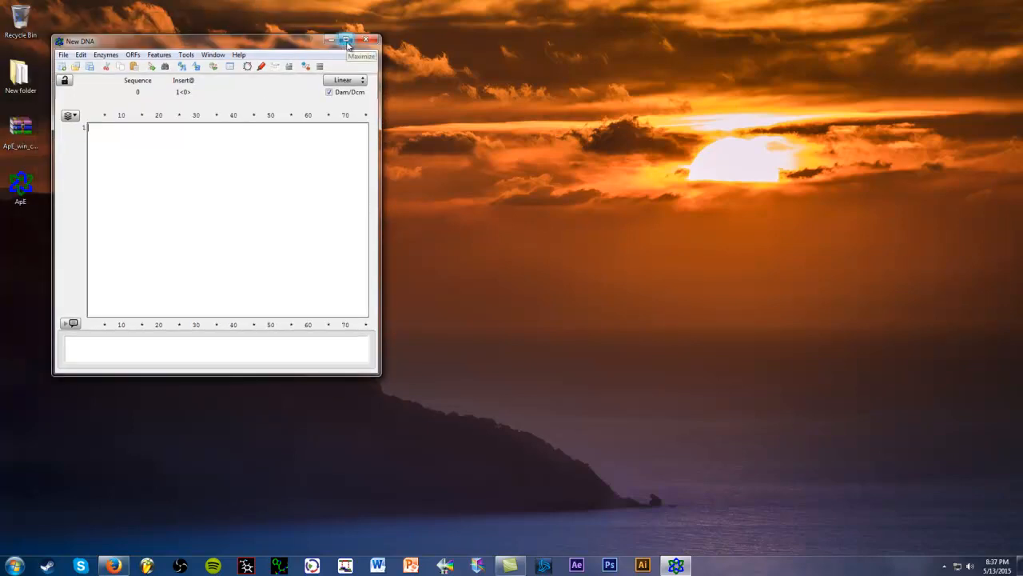
Step: Maximize ApE's blank New DNA window to fill the screen
left_click(346, 42)
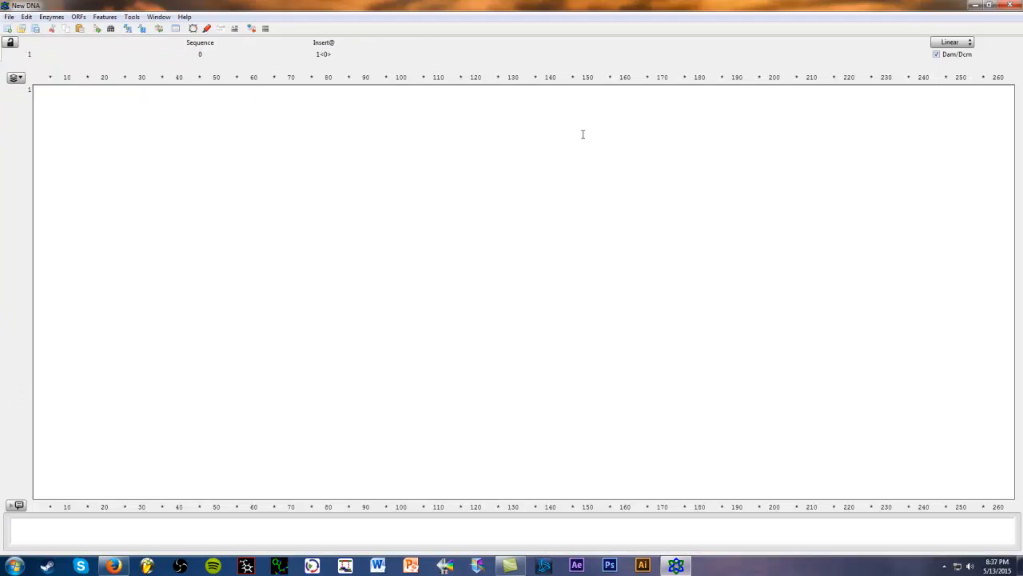
mouse_move(611, 359)
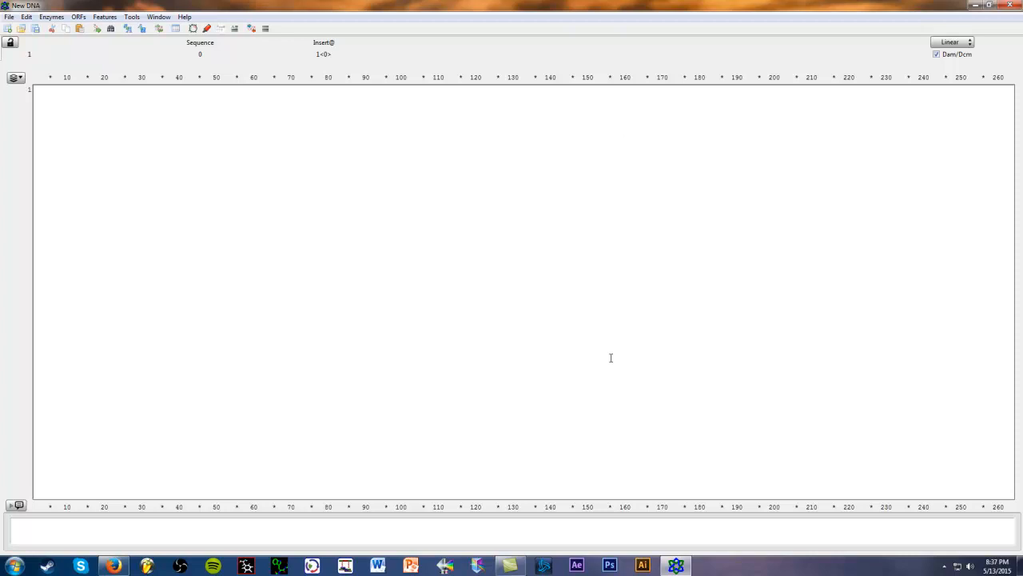
mouse_move(156, 550)
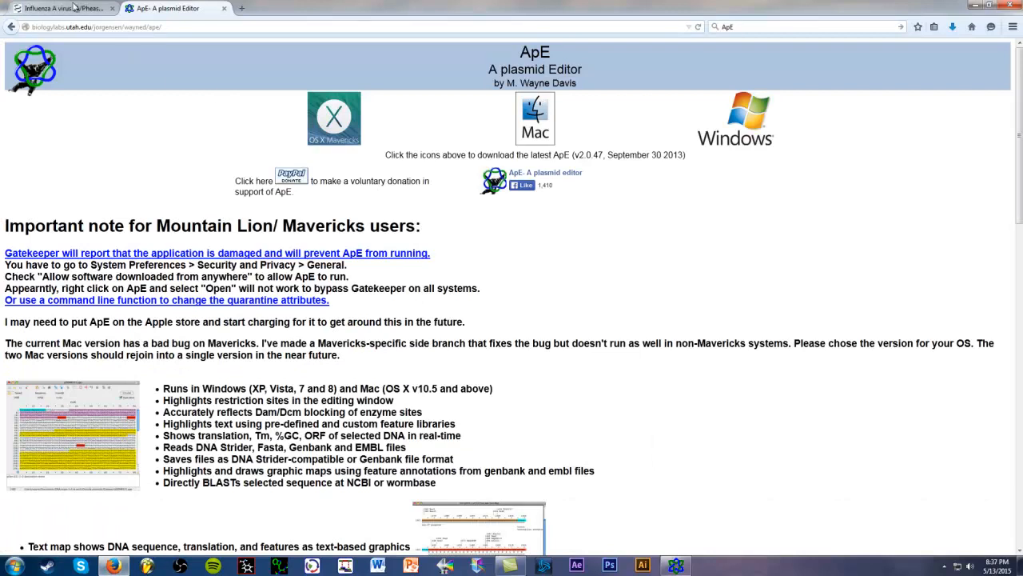
Step: Switch to the NCBI Nucleotide tab showing the AF509044 Influenza A M1 gene record
left_click(60, 8)
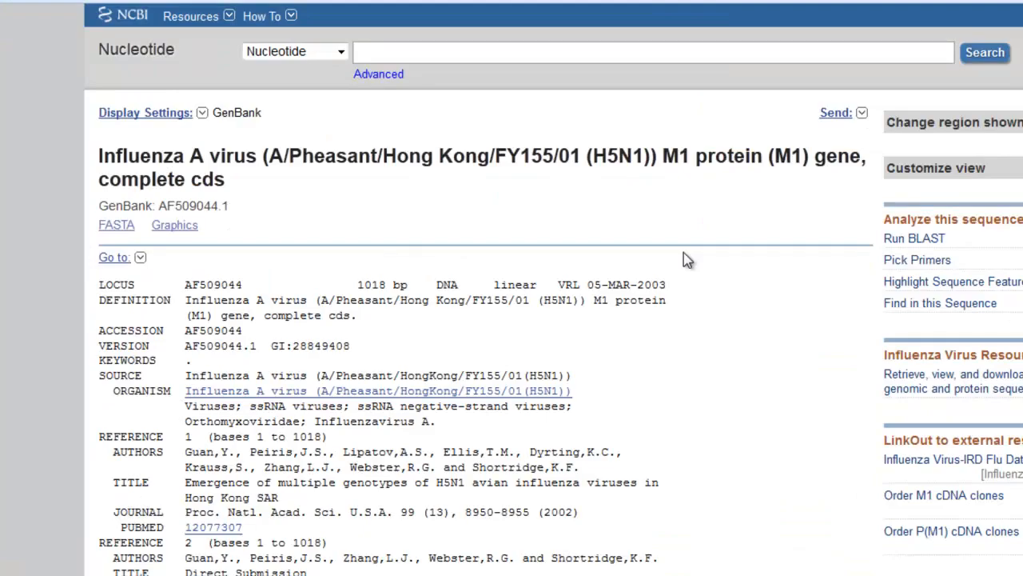
scroll("down", 3)
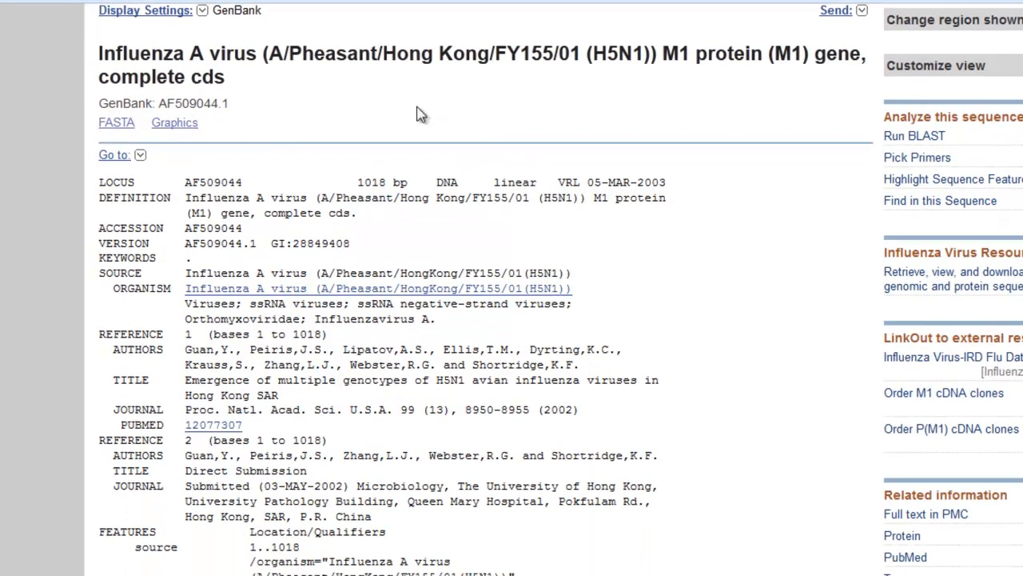
mouse_move(668, 131)
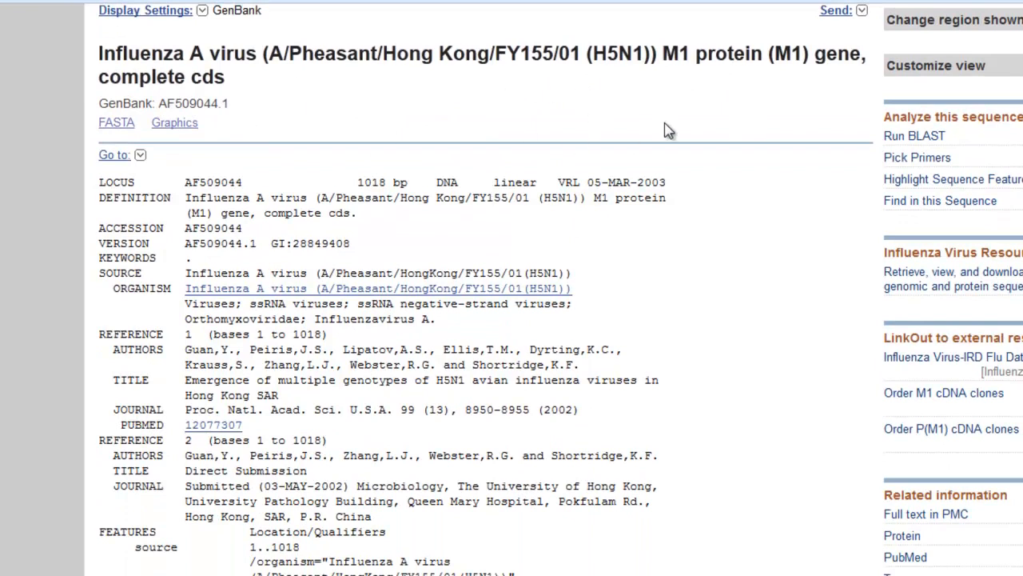
mouse_move(672, 32)
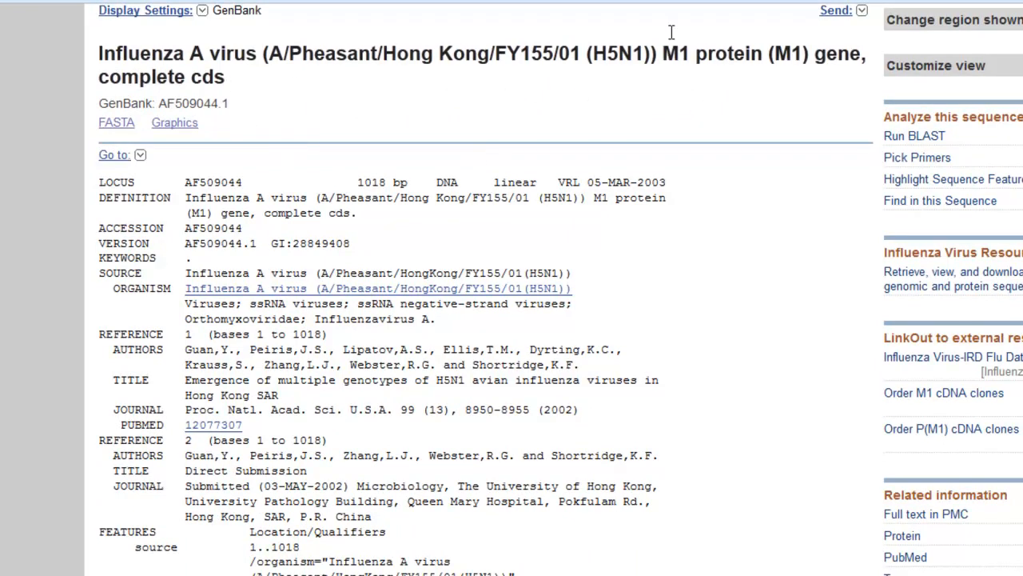
mouse_move(818, 89)
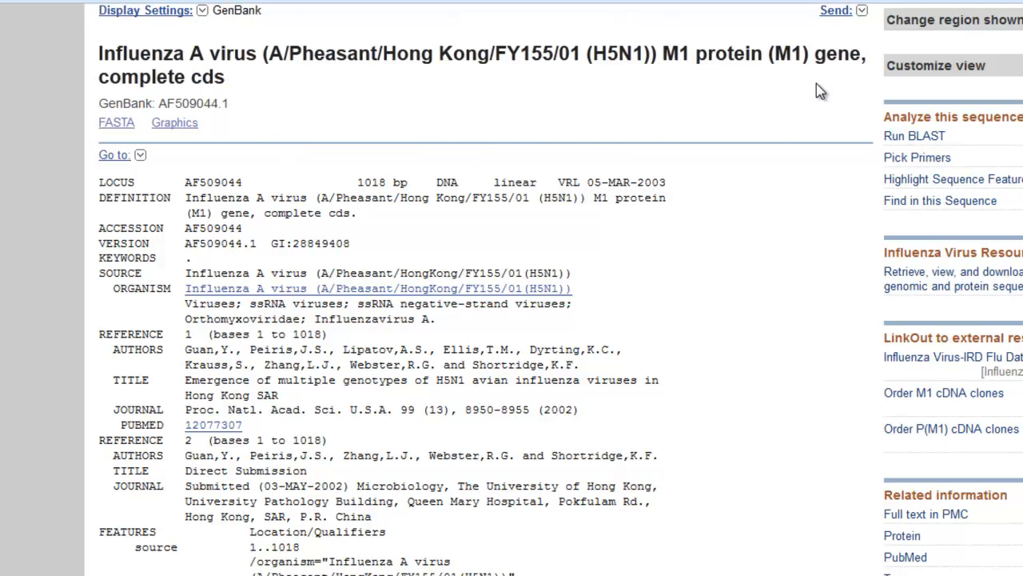
mouse_move(557, 91)
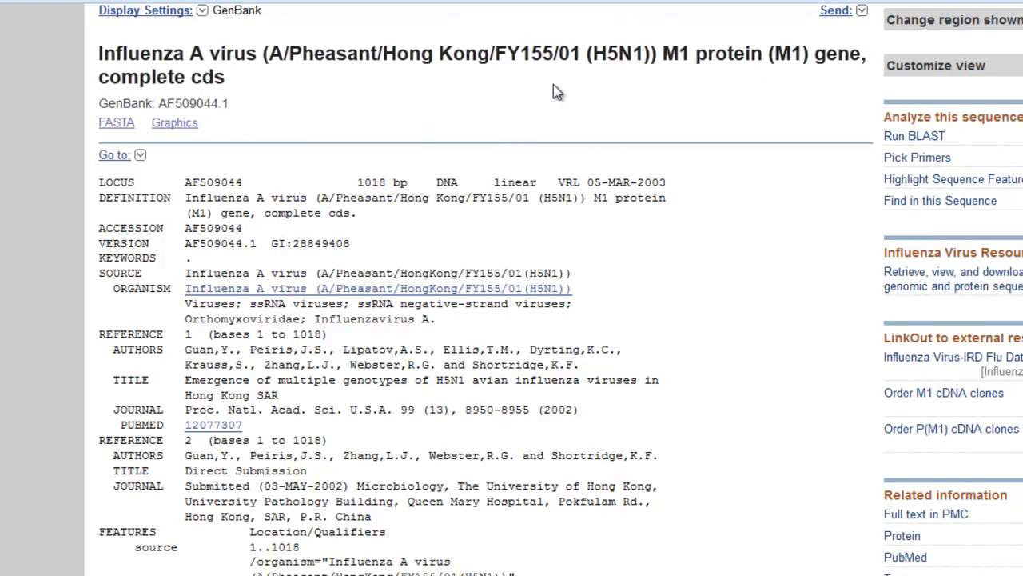
mouse_move(521, 102)
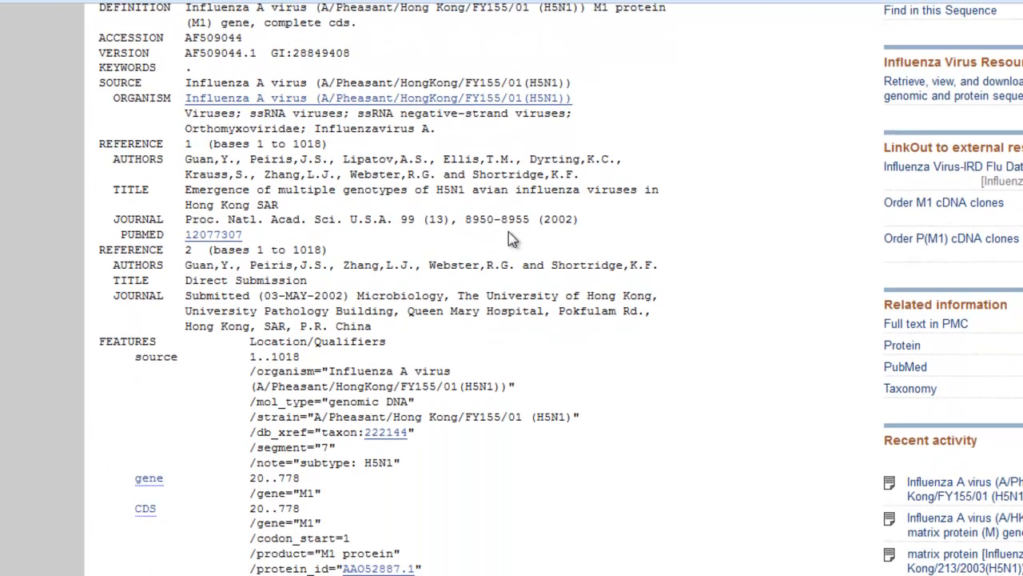
Step: Scroll the AF509044 record to its CDS annotations and ORIGIN nucleotide sequence
scroll("down", 3)
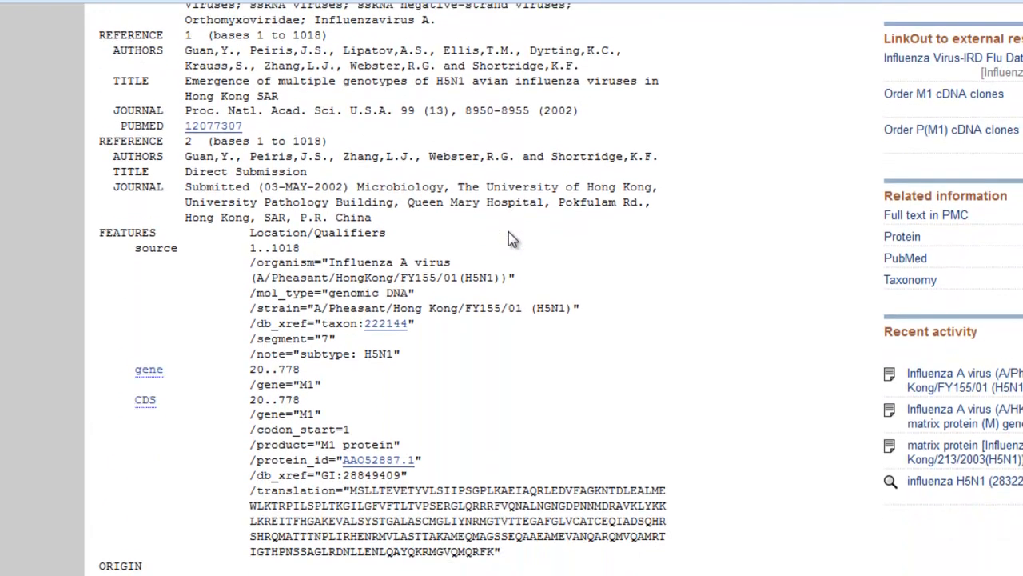
scroll("down", 3)
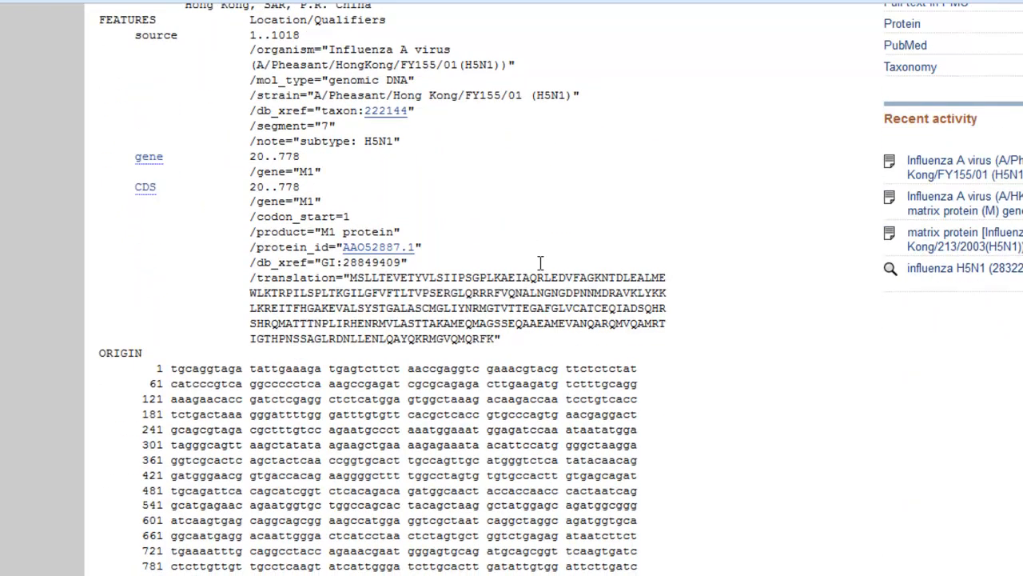
scroll("down", 3)
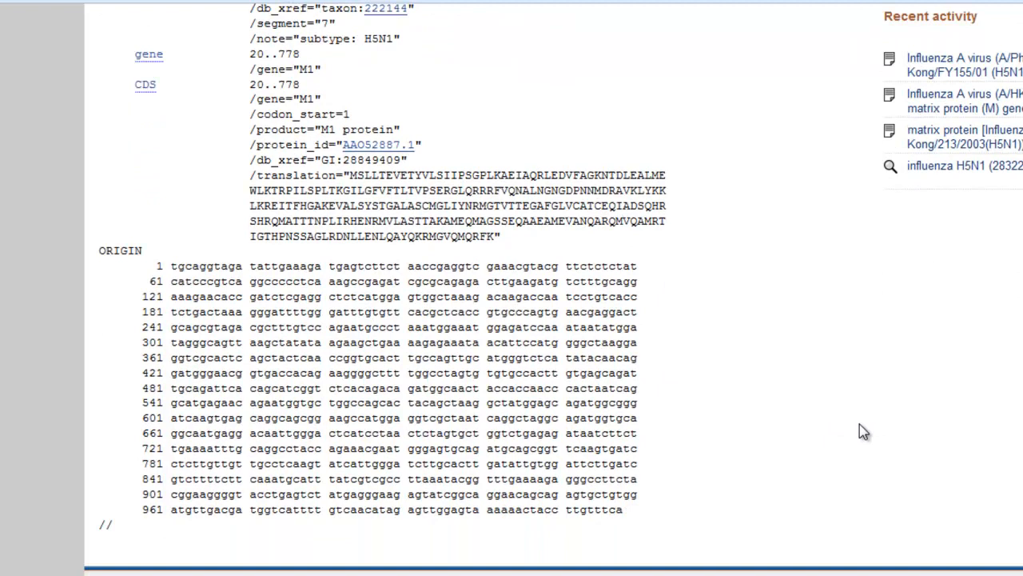
scroll("up", 3)
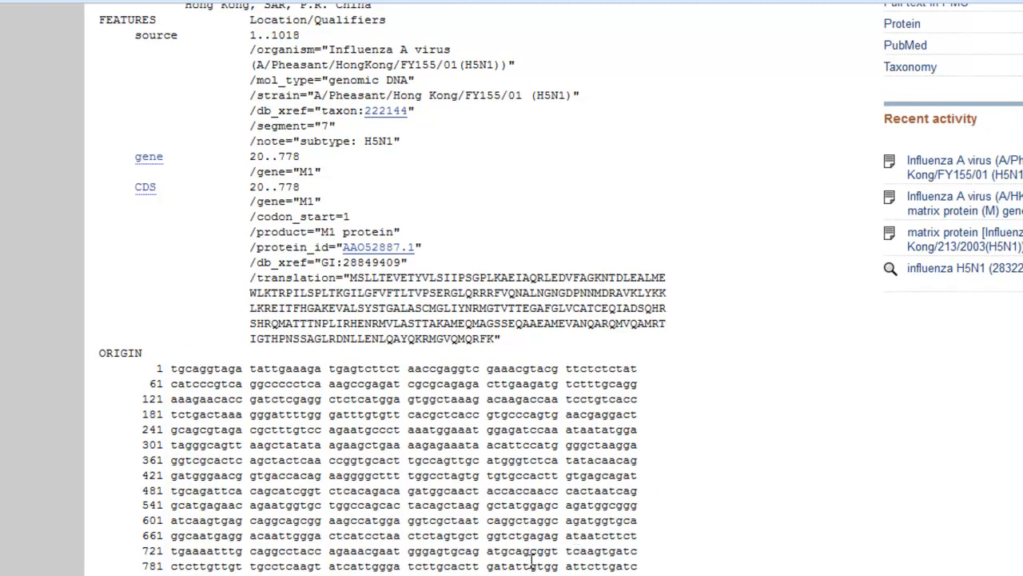
scroll("up", 3)
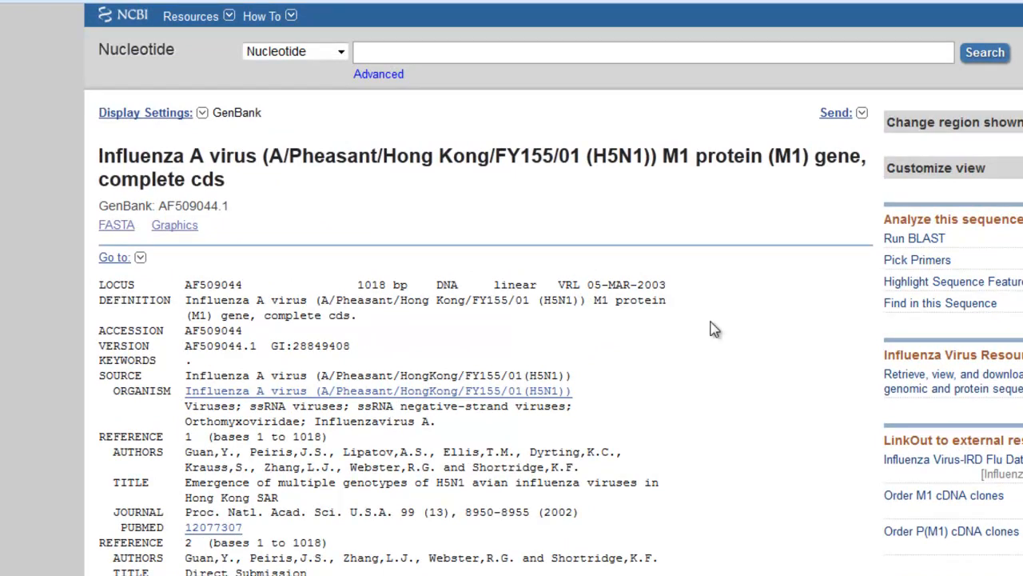
scroll("down", 3)
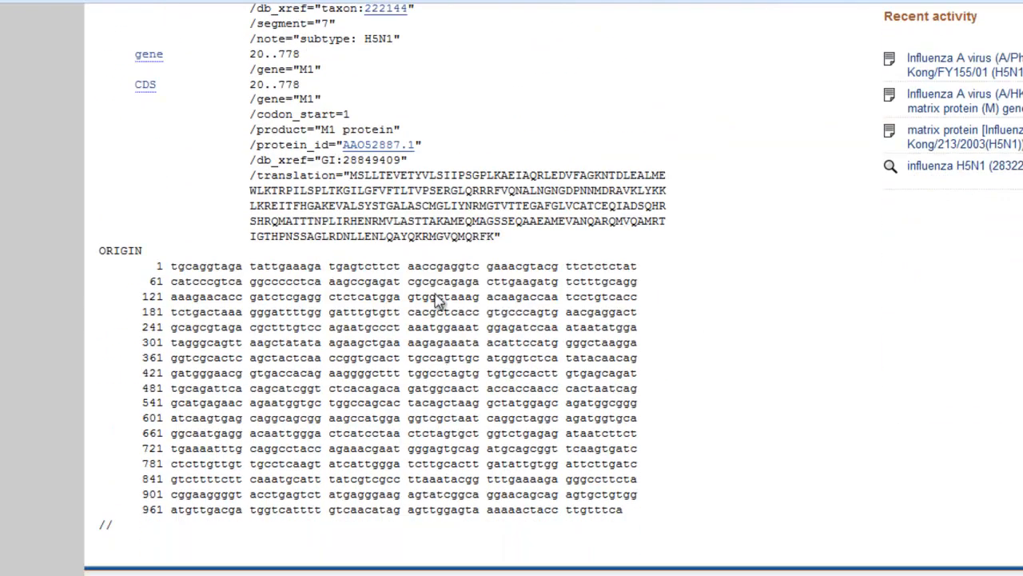
mouse_move(147, 97)
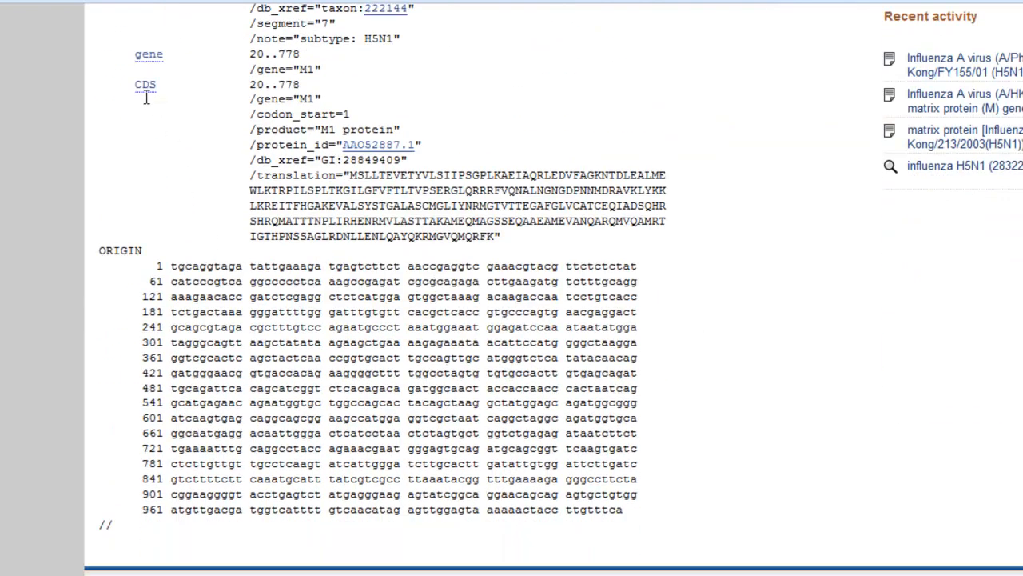
Step: Highlight the M1 CDS, bases 20..778, in the ORIGIN sequence via the FEATURES link
left_click(144, 85)
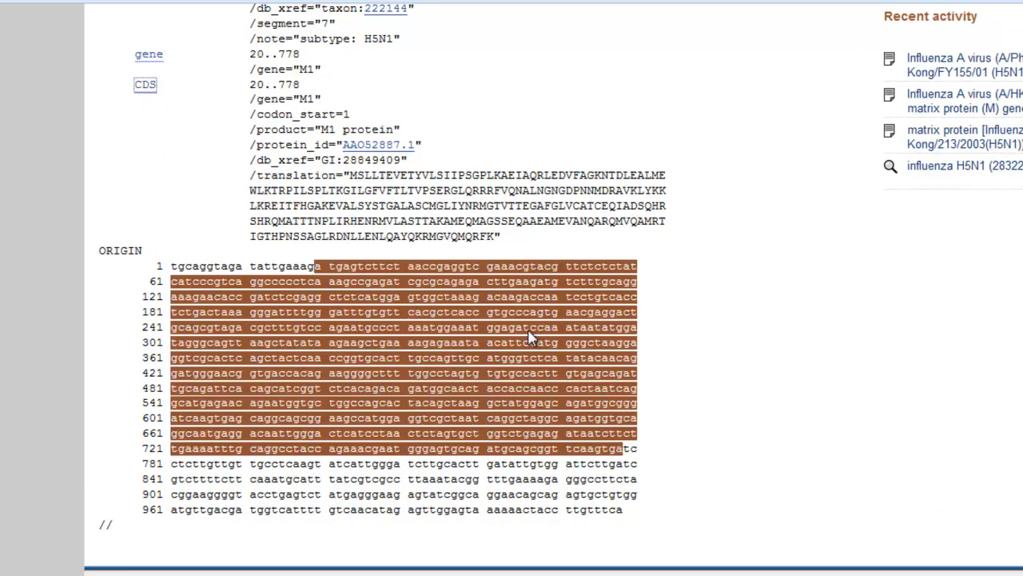
mouse_move(738, 442)
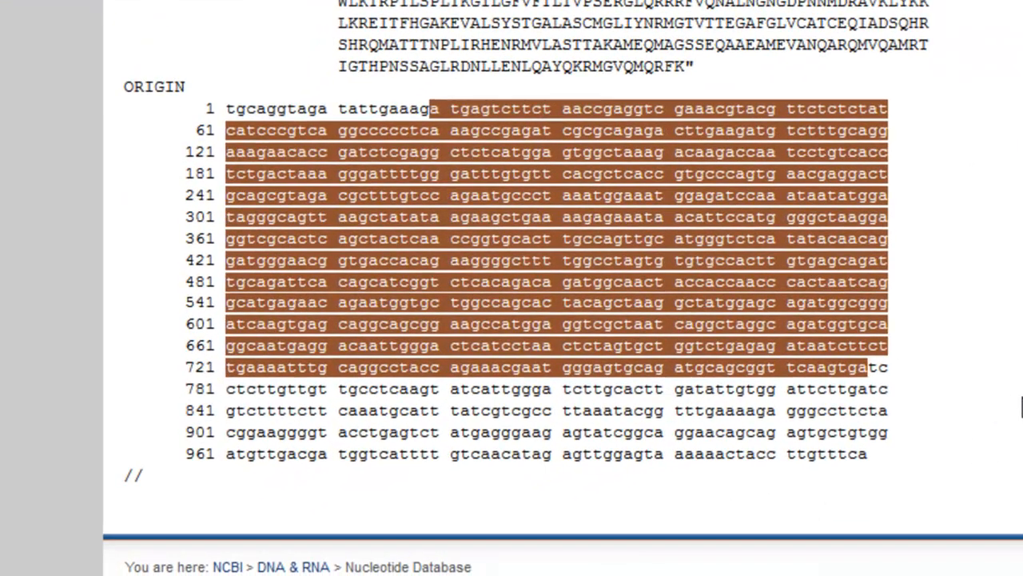
mouse_move(758, 299)
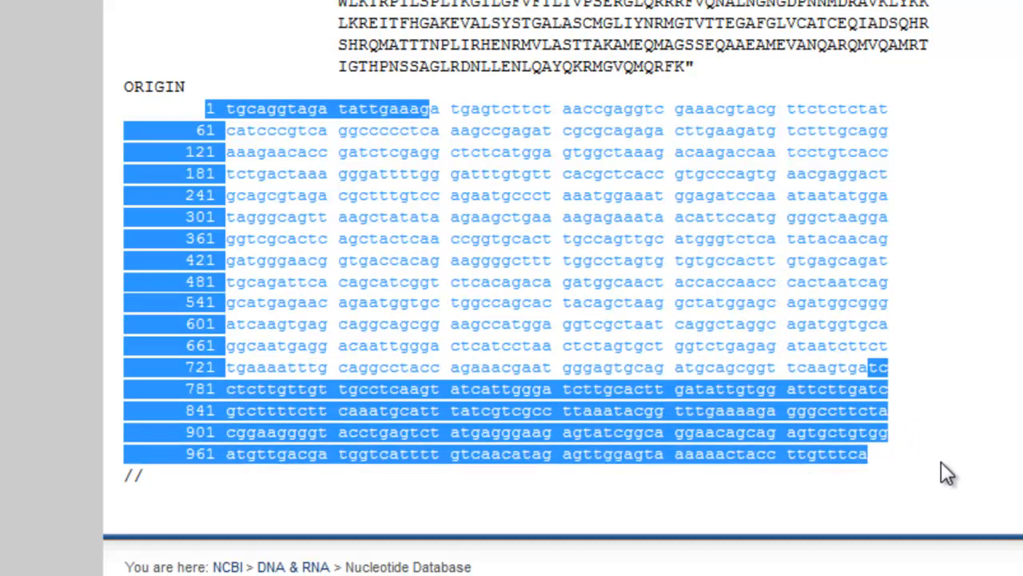
mouse_move(942, 465)
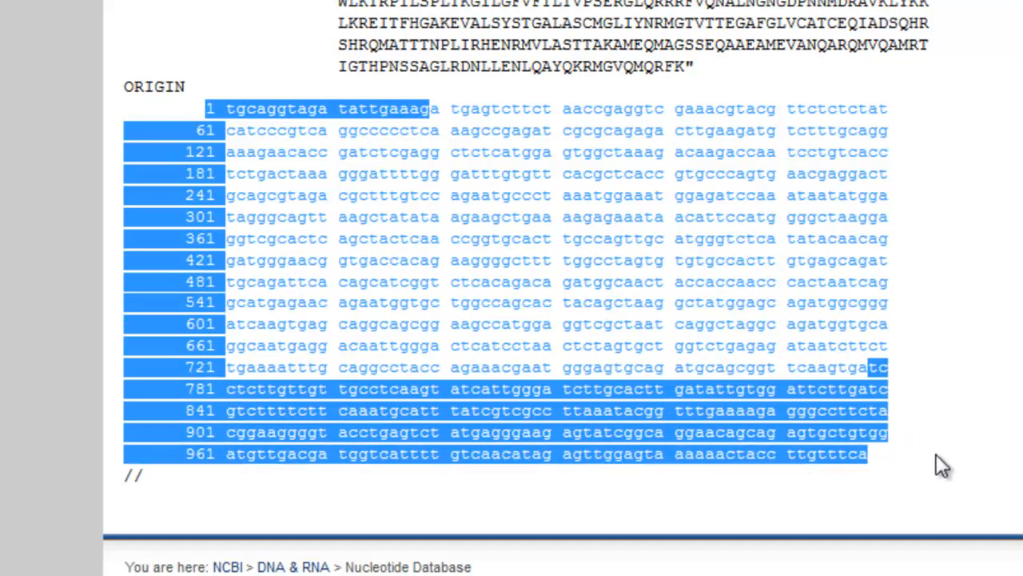